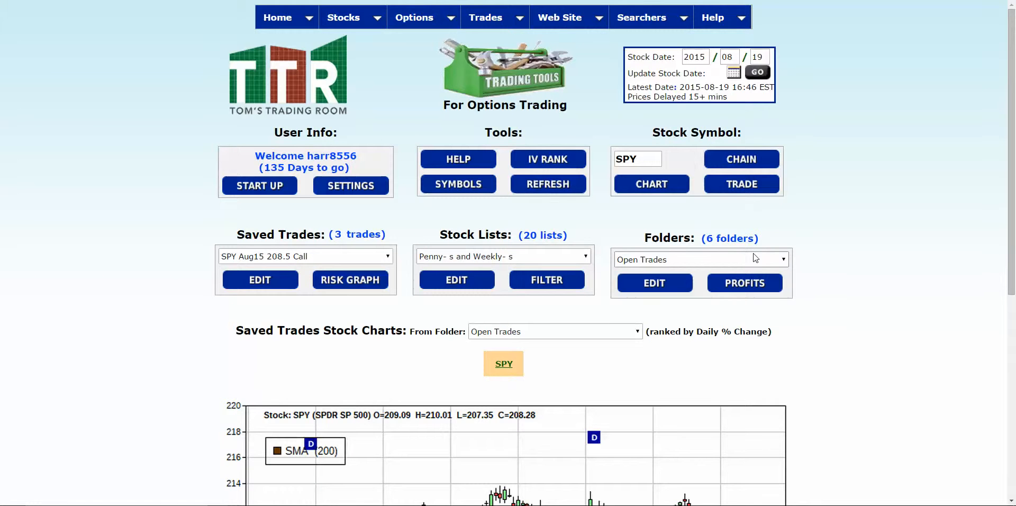
pyautogui.moveTo(134, 212)
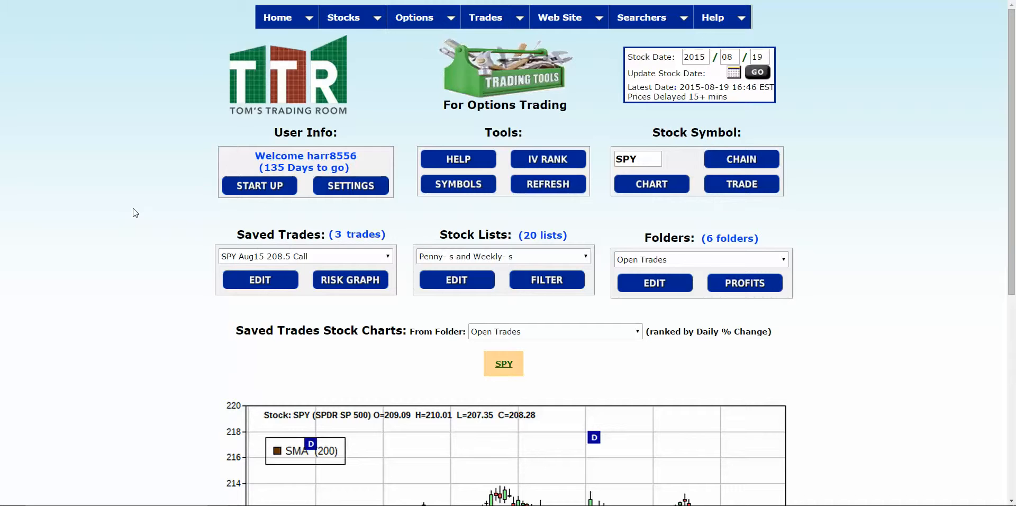
pyautogui.moveTo(168, 201)
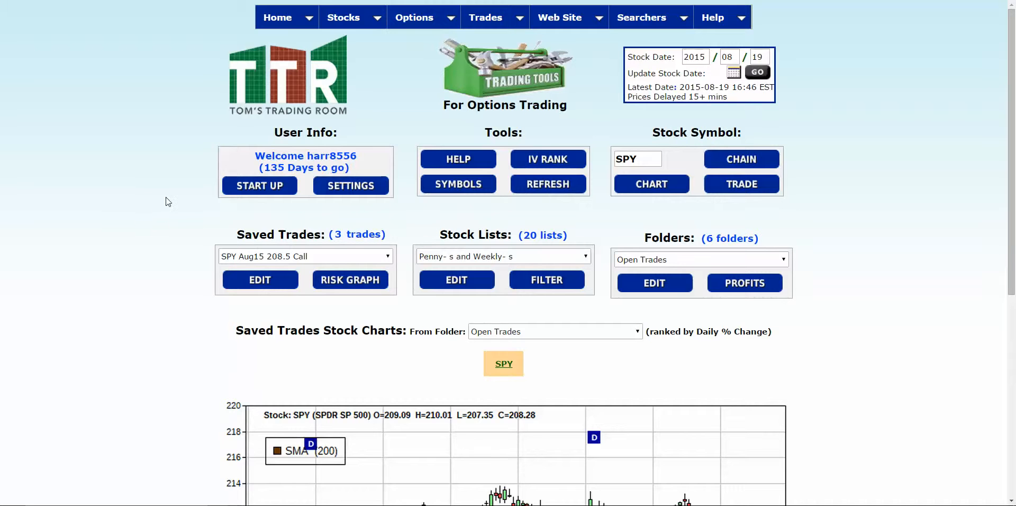
# Step: Go to the Trade Delete page via the Trades menu's Delete Trades entry
pyautogui.click(484, 17)
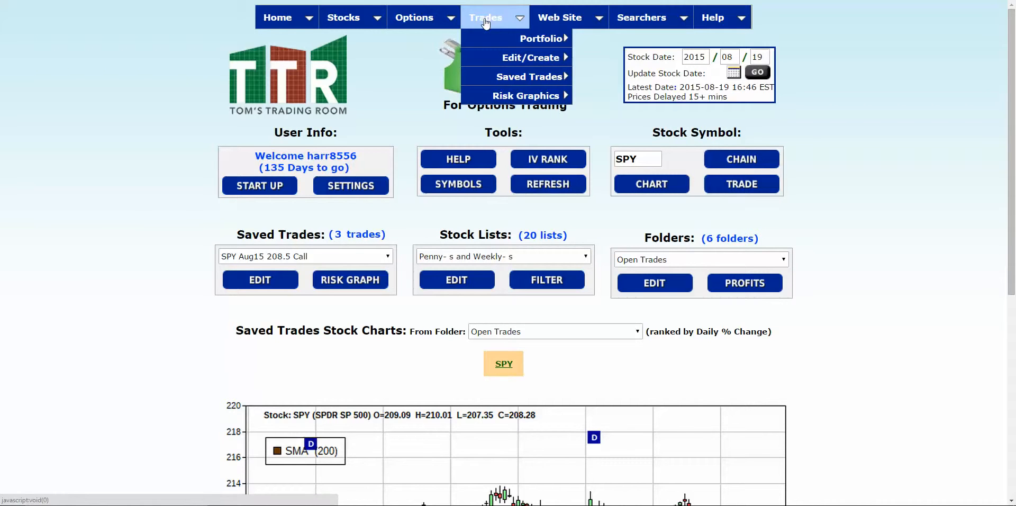
pyautogui.moveTo(525, 57)
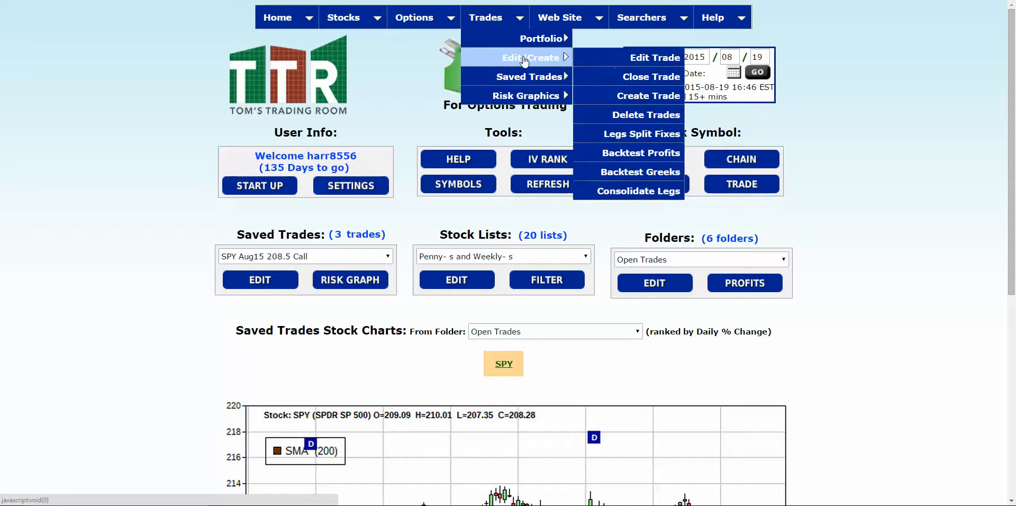
pyautogui.moveTo(645, 119)
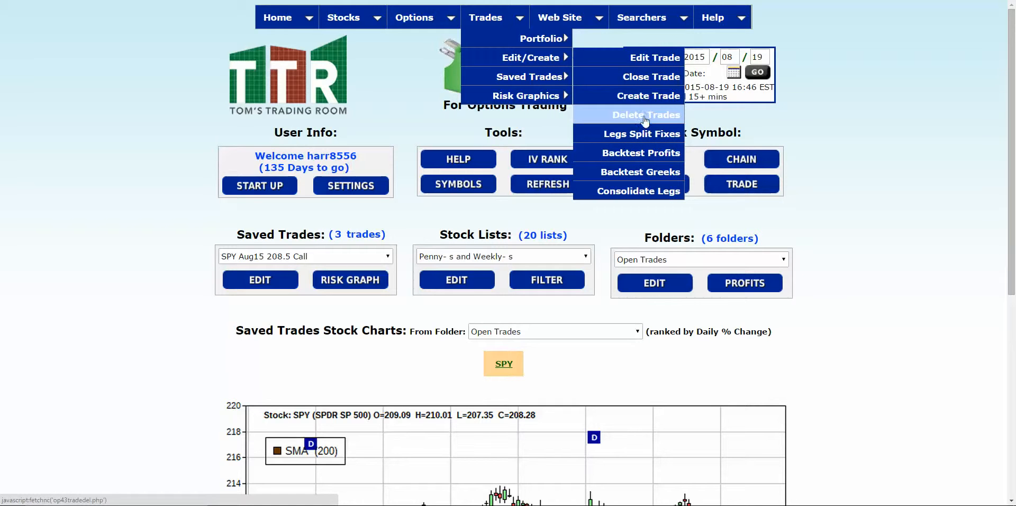
pyautogui.click(645, 115)
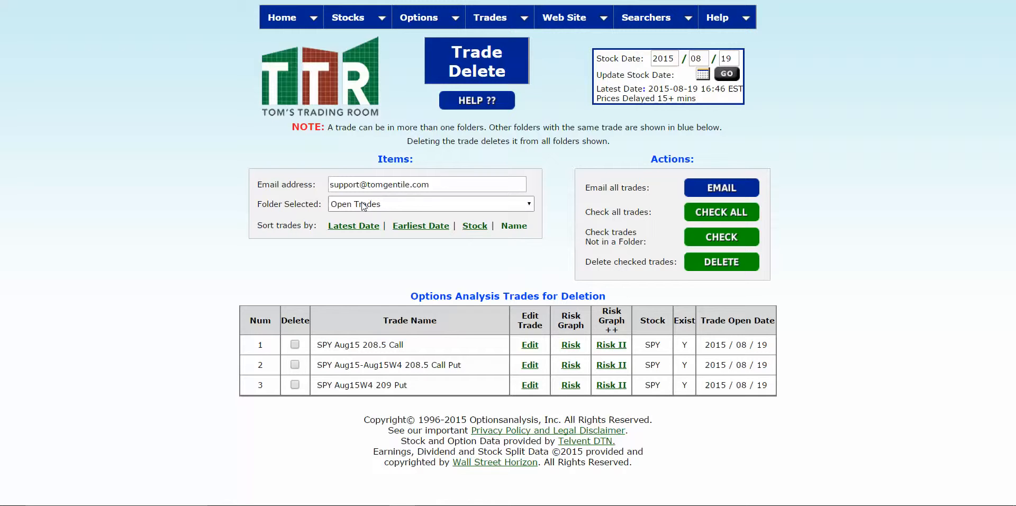
# Step: Send the email backup of all Open Trades folder trades from the Trade Delete page
pyautogui.click(430, 203)
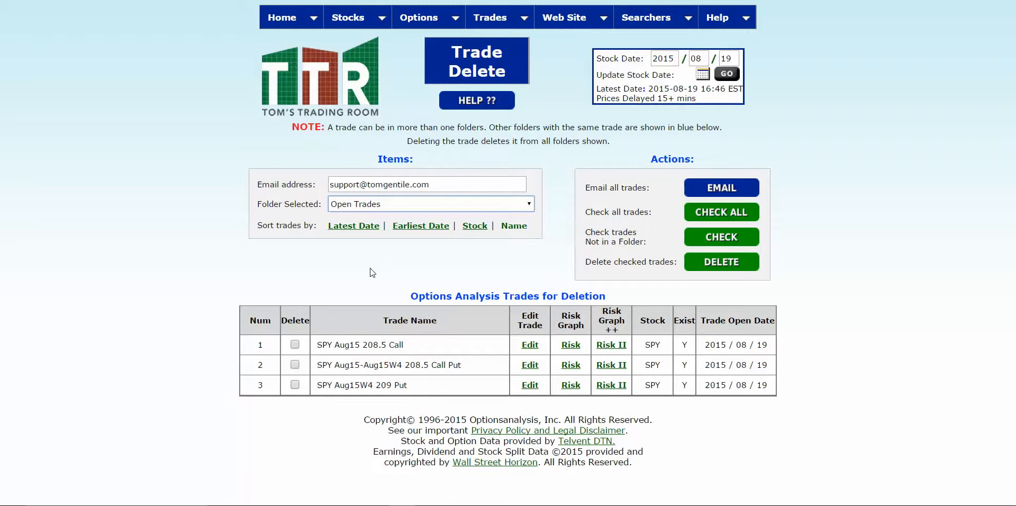
pyautogui.moveTo(660, 194)
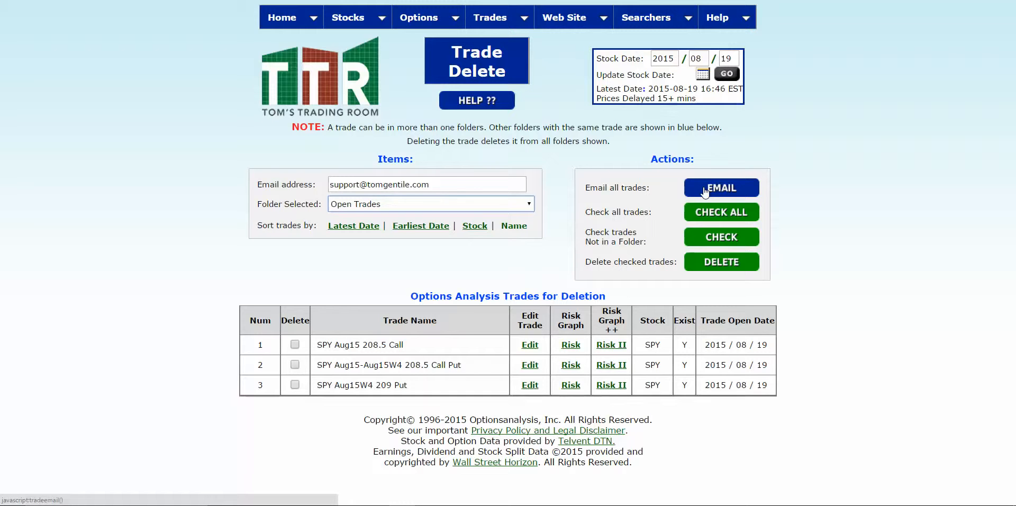
pyautogui.click(722, 187)
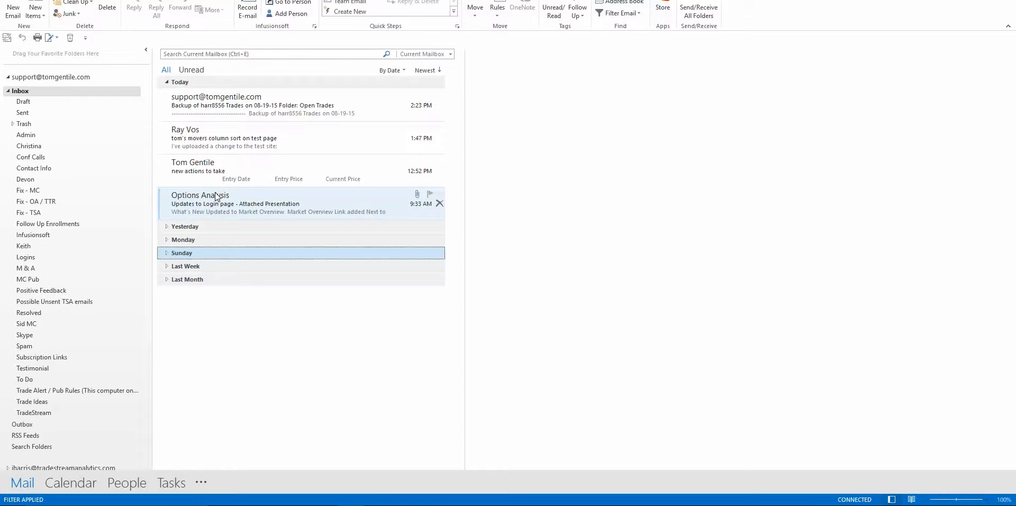
# Step: Read the Backup of Trades email in the Outlook inbox
pyautogui.click(230, 104)
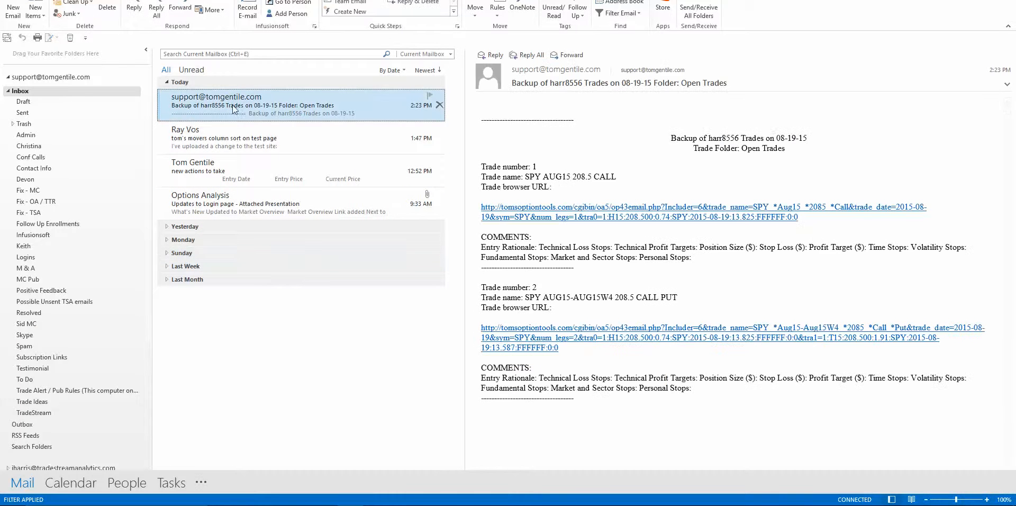
pyautogui.moveTo(641, 142)
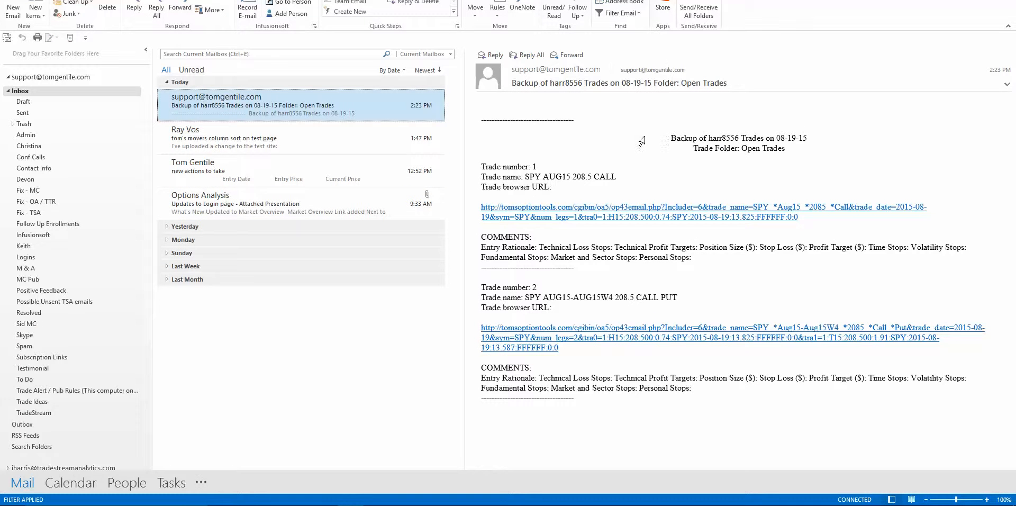
pyautogui.moveTo(675, 156)
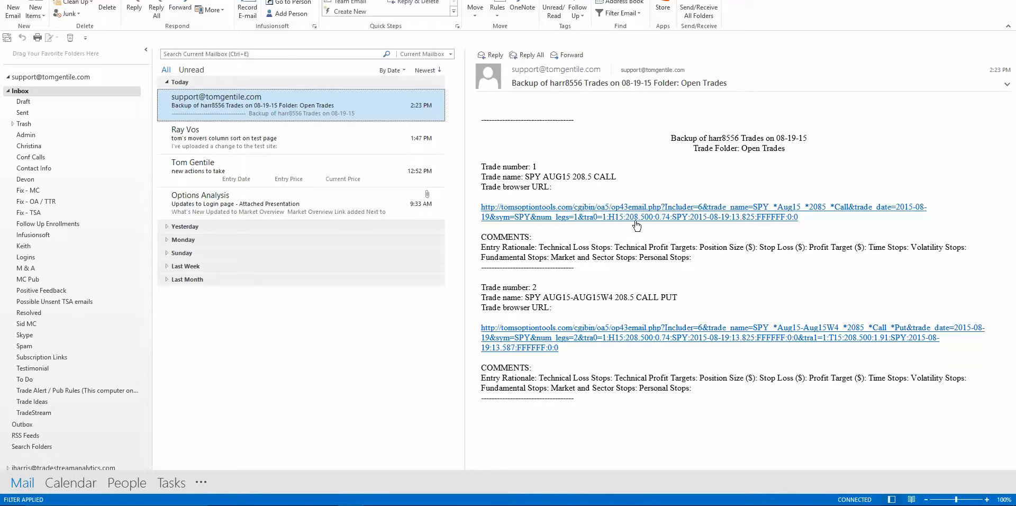
pyautogui.moveTo(628, 218)
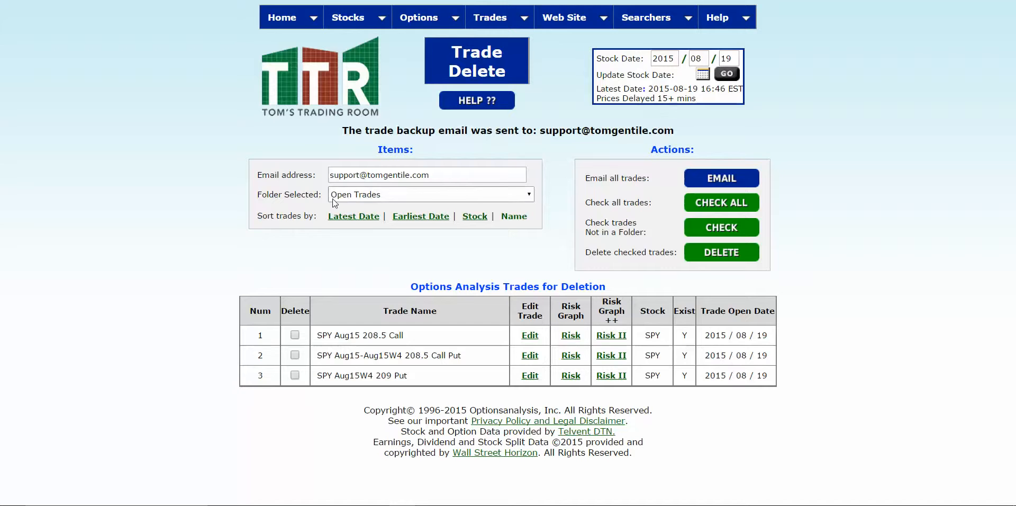
pyautogui.moveTo(269, 242)
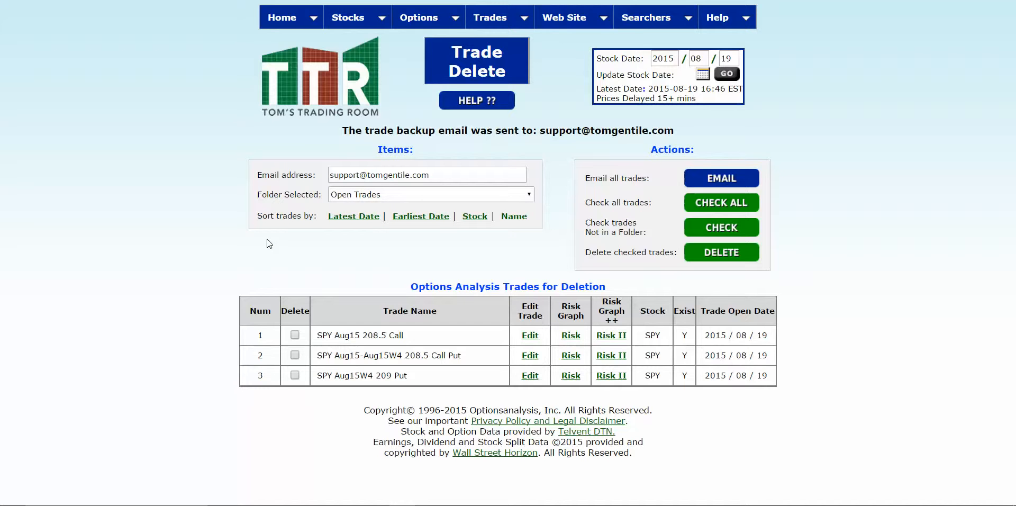
pyautogui.moveTo(326, 269)
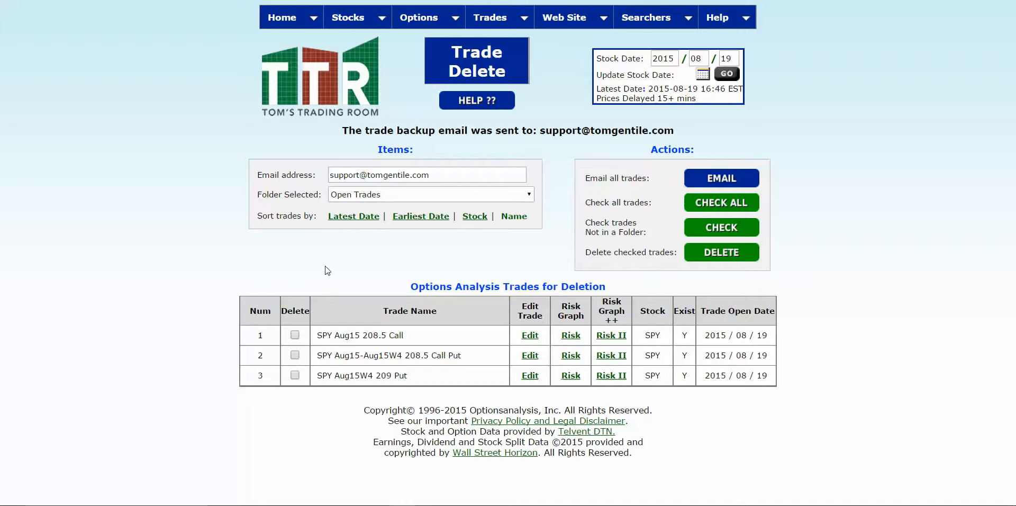
pyautogui.moveTo(324, 330)
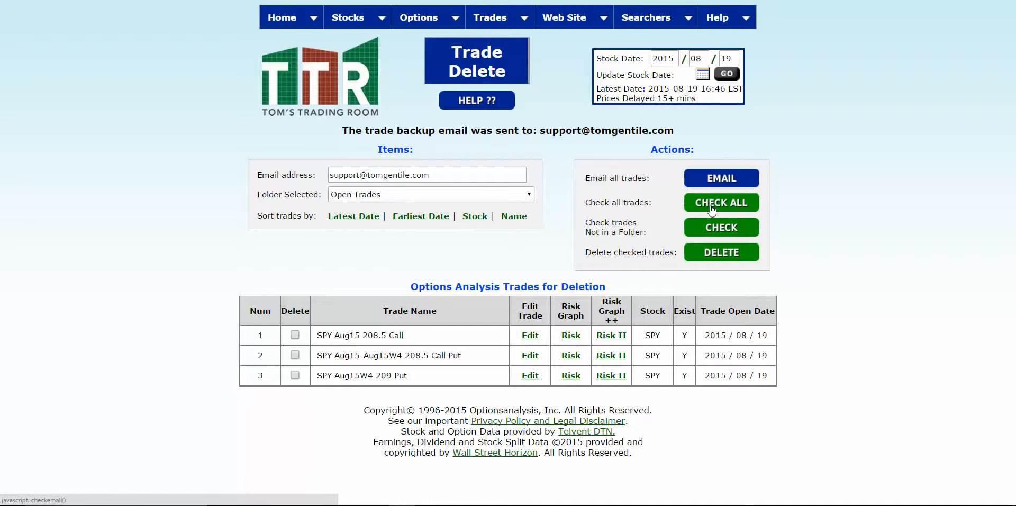
# Step: Leave only trade 2, SPY Aug15-Aug15W4 208.5 Call Put, checked and delete it
pyautogui.click(721, 202)
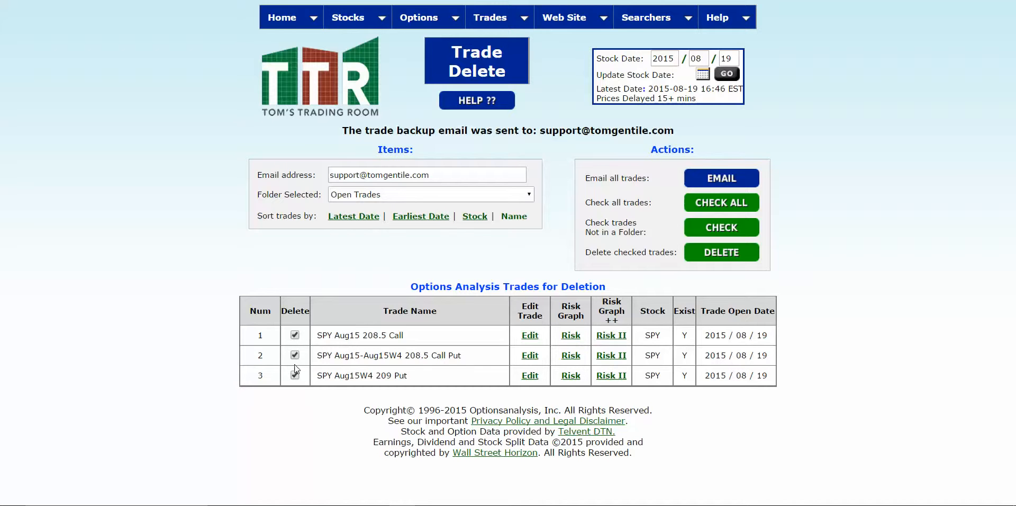
pyautogui.click(295, 374)
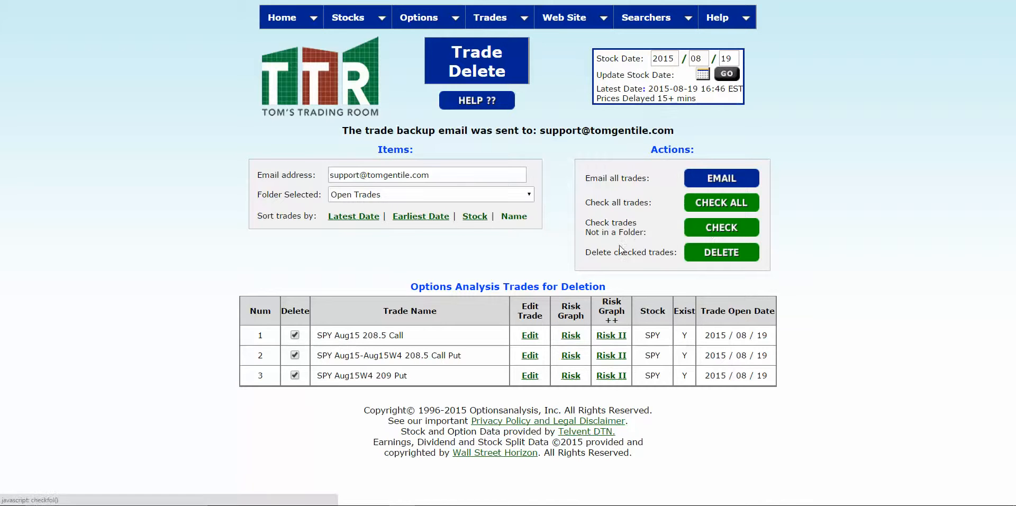
pyautogui.click(294, 354)
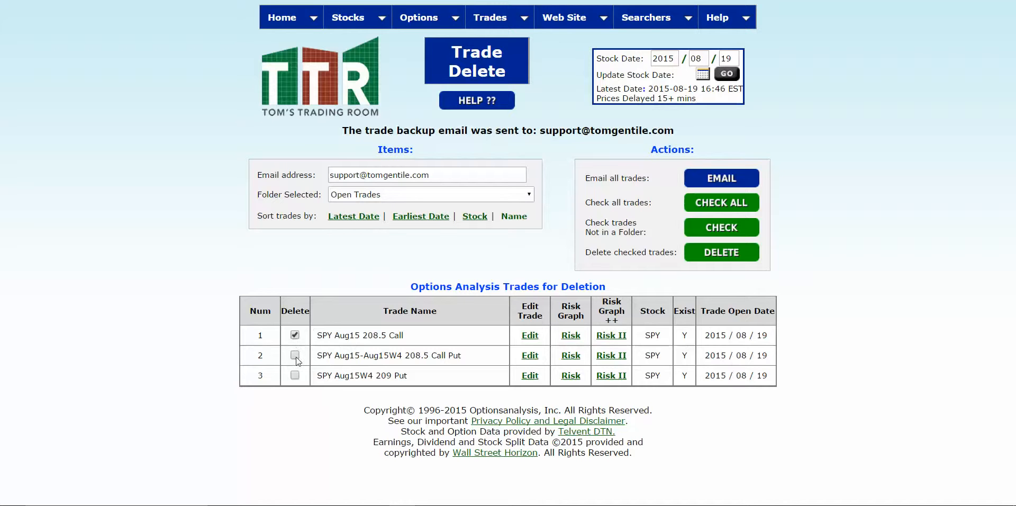
pyautogui.click(294, 355)
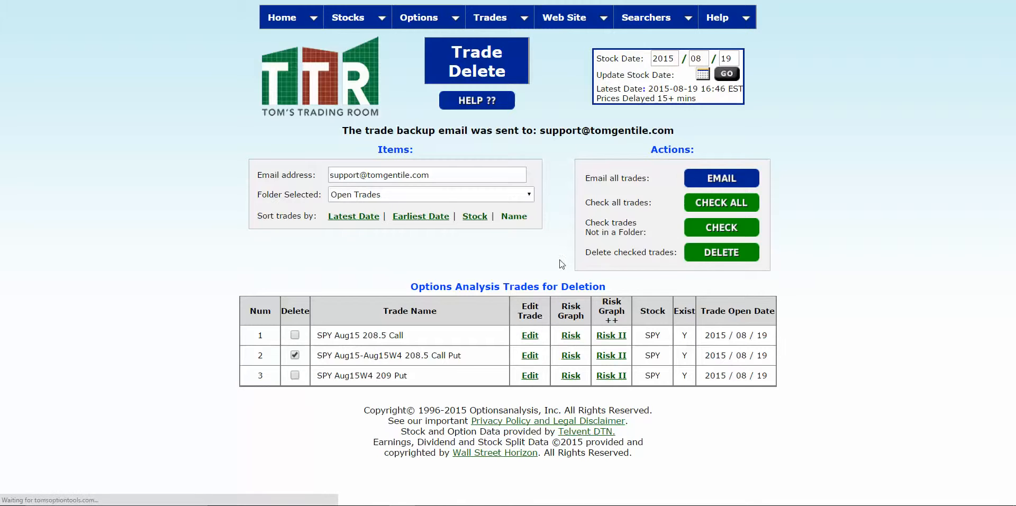
pyautogui.click(721, 252)
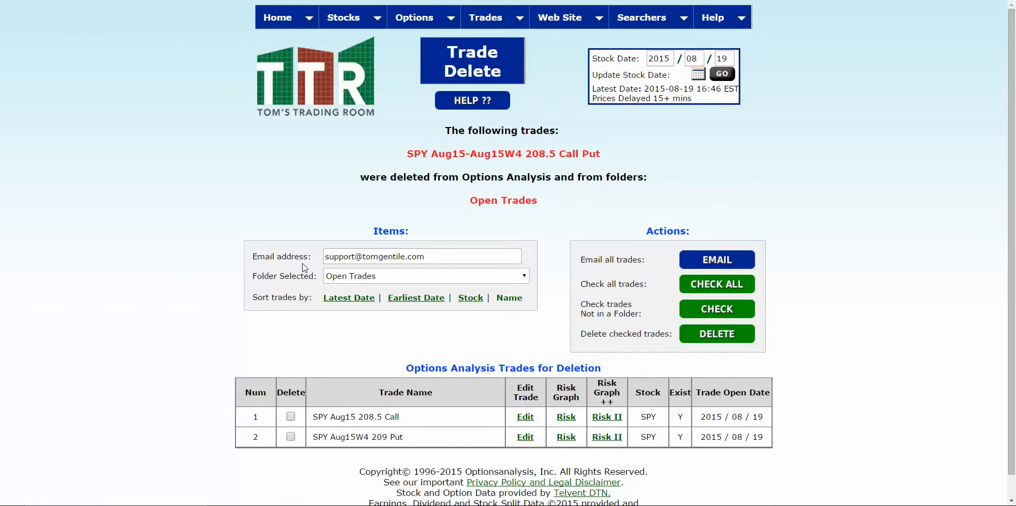
# Step: Go to the Delete Folders page via the Web Site menu's Folders entry
pyautogui.scroll(-3)
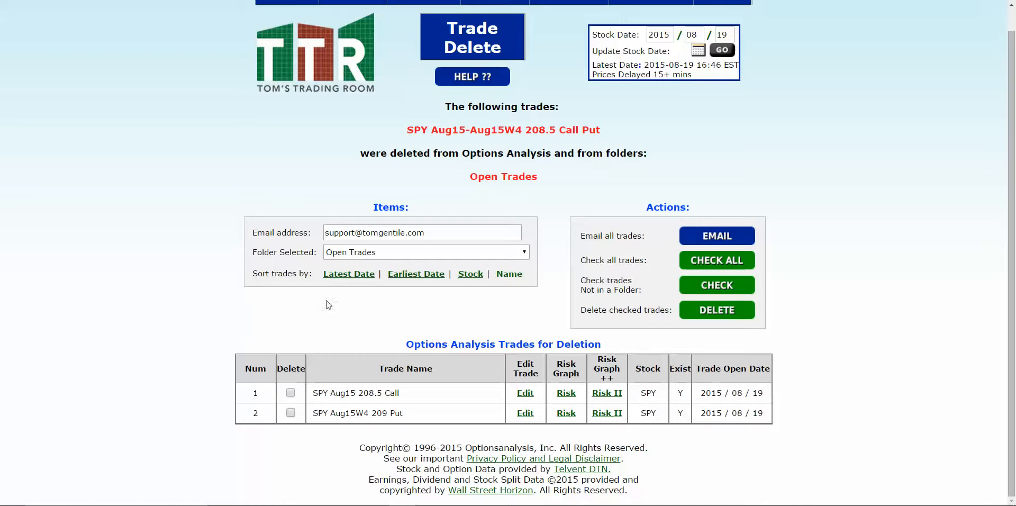
pyautogui.moveTo(342, 320)
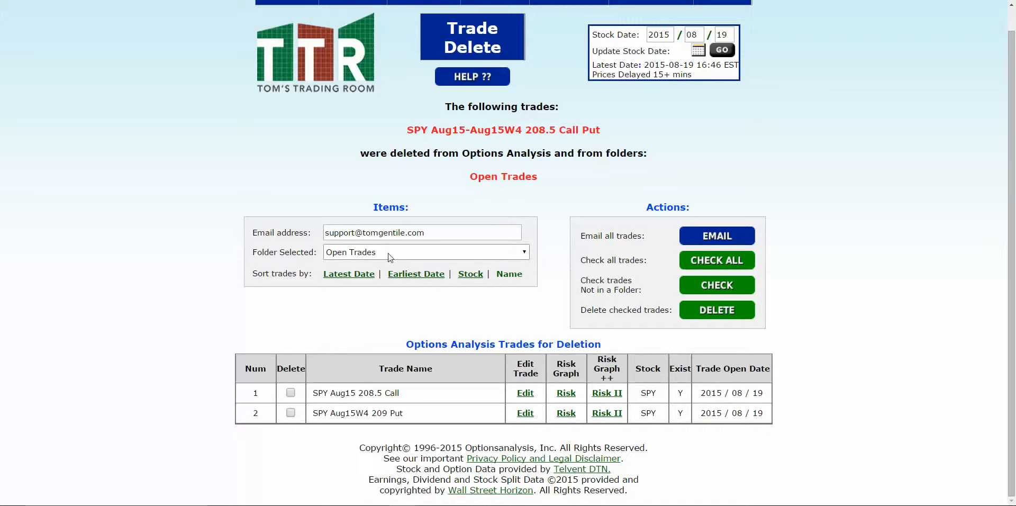
pyautogui.moveTo(266, 174)
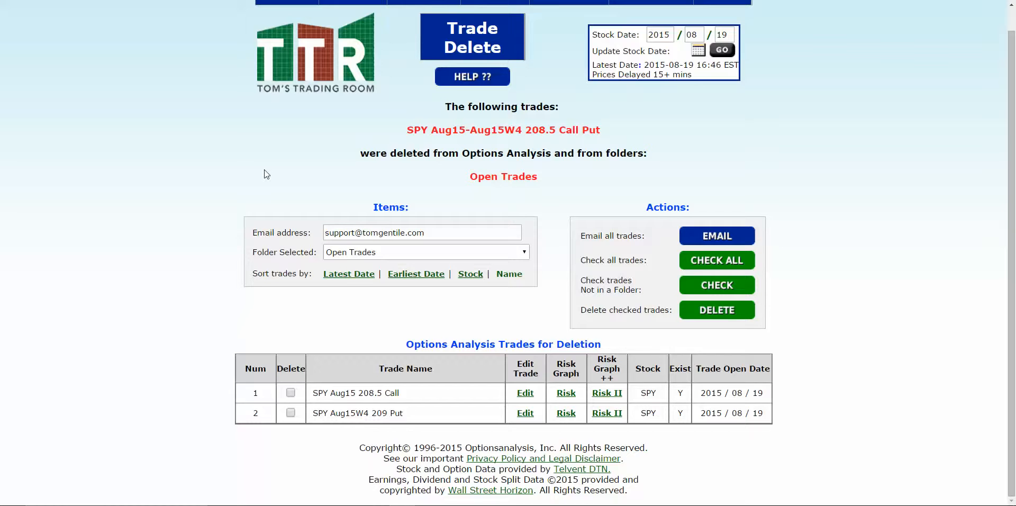
pyautogui.click(560, 17)
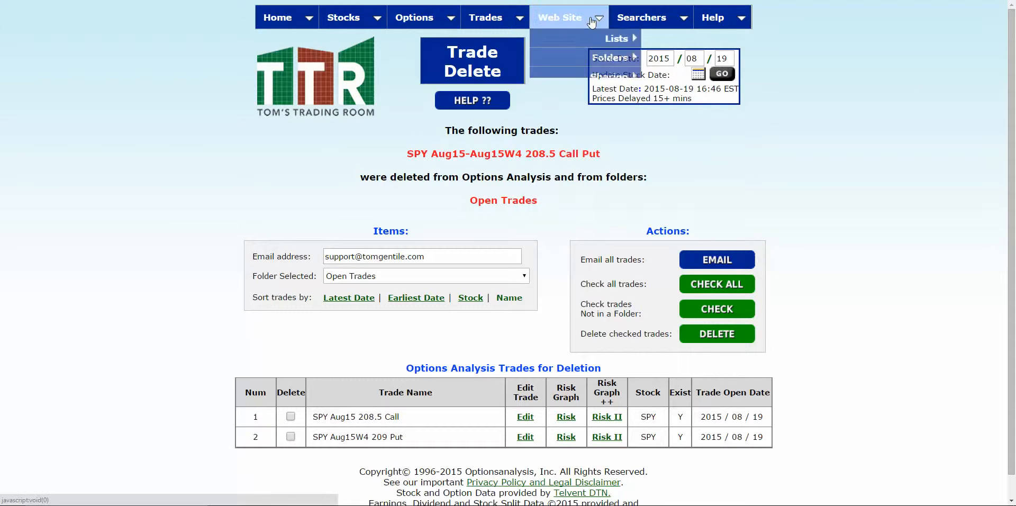
pyautogui.moveTo(602, 57)
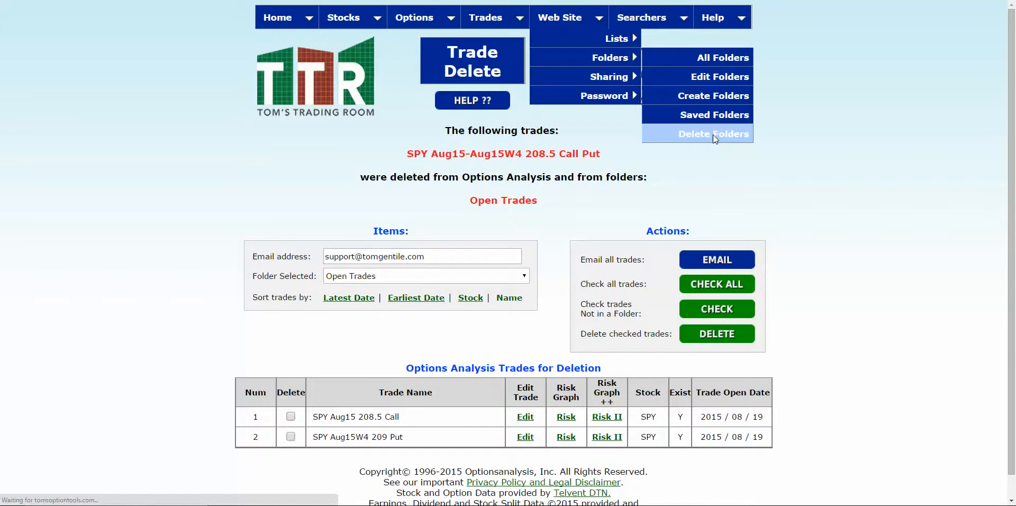
pyautogui.click(714, 133)
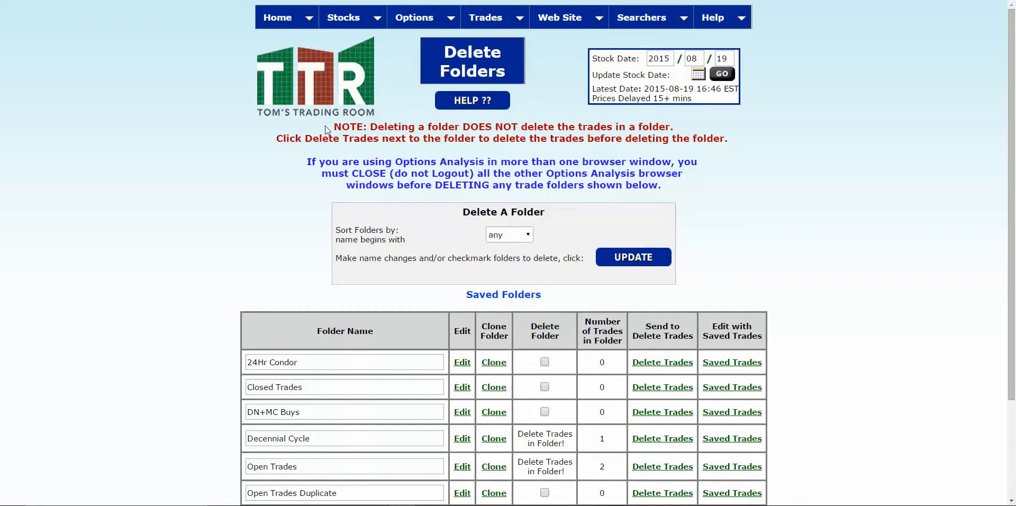
# Step: Tick Delete Folder for Open Trades Duplicate only and apply with UPDATE
pyautogui.scroll(-3)
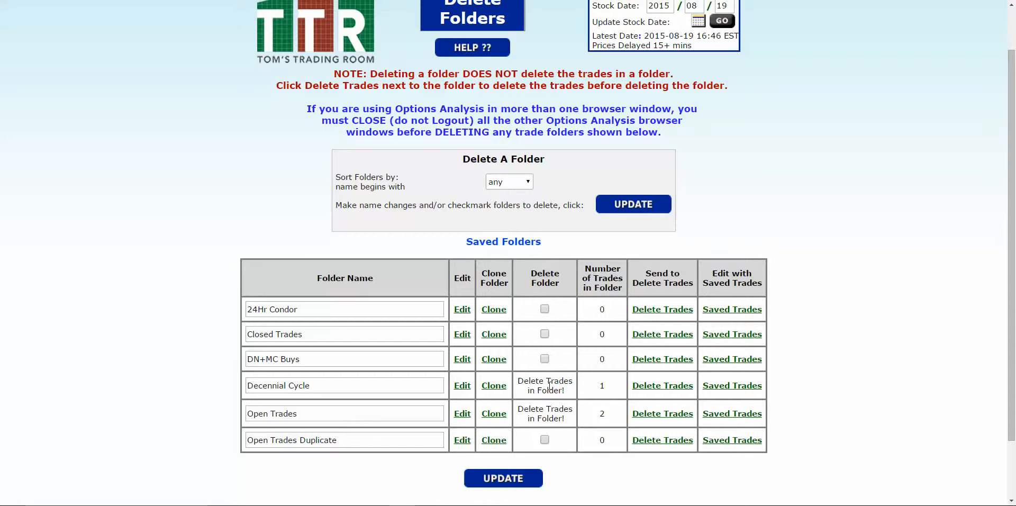
pyautogui.click(545, 309)
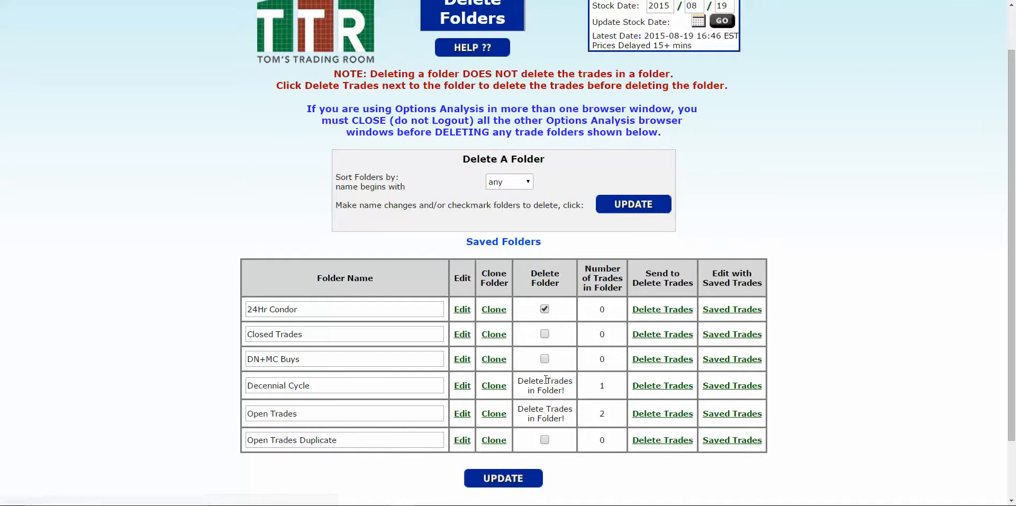
pyautogui.click(544, 309)
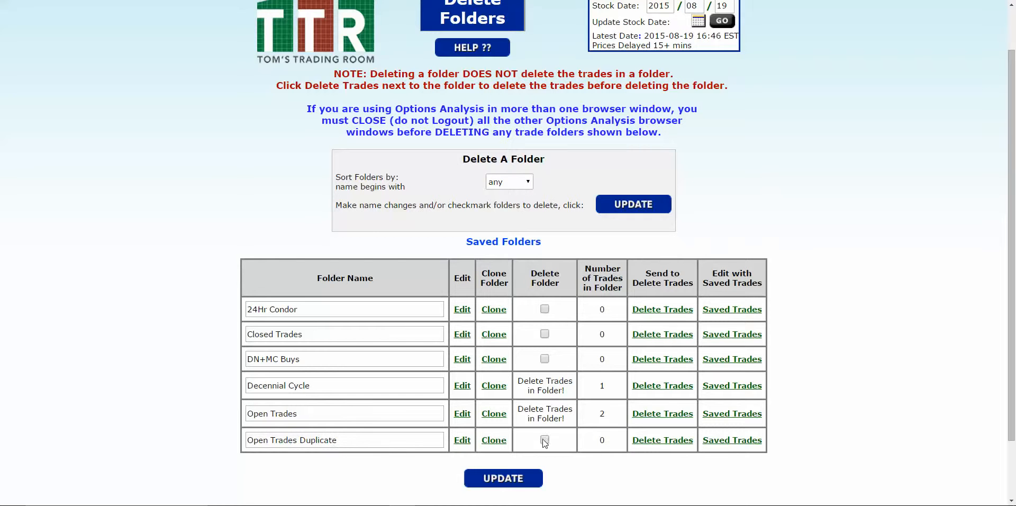
pyautogui.click(544, 439)
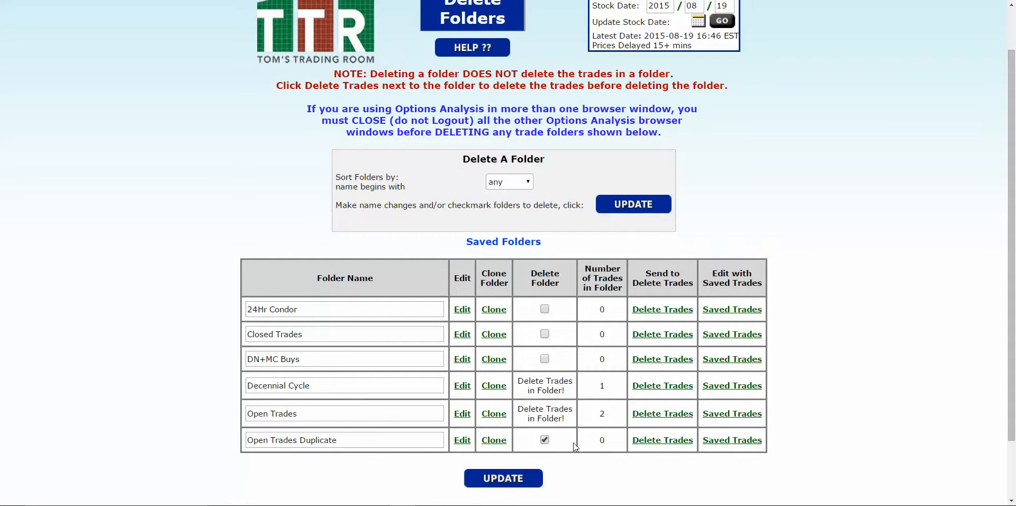
pyautogui.click(633, 203)
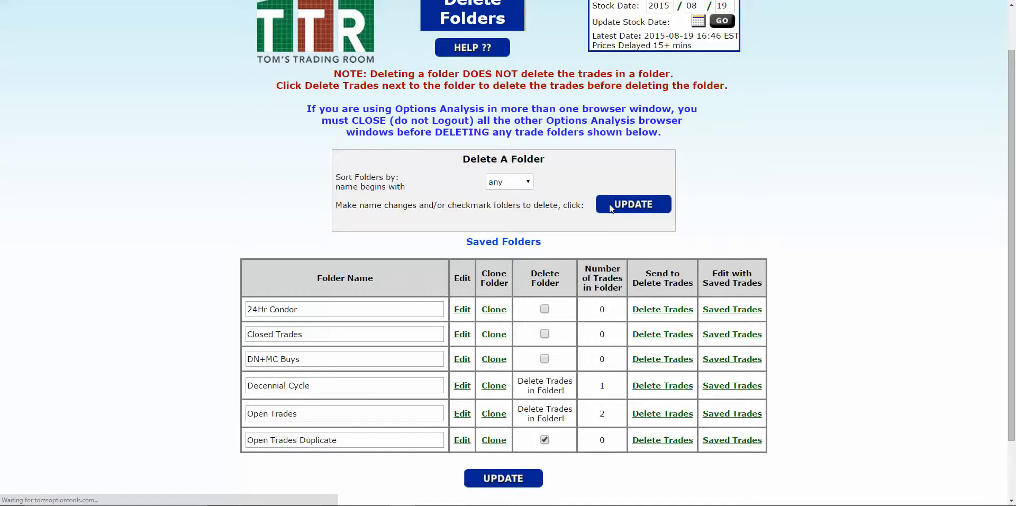
pyautogui.click(633, 204)
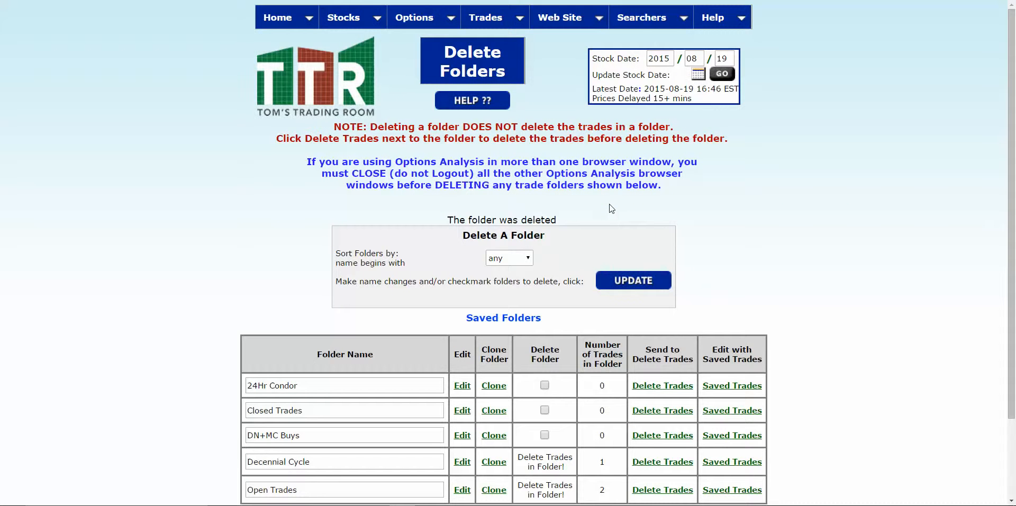
pyautogui.scroll(-3)
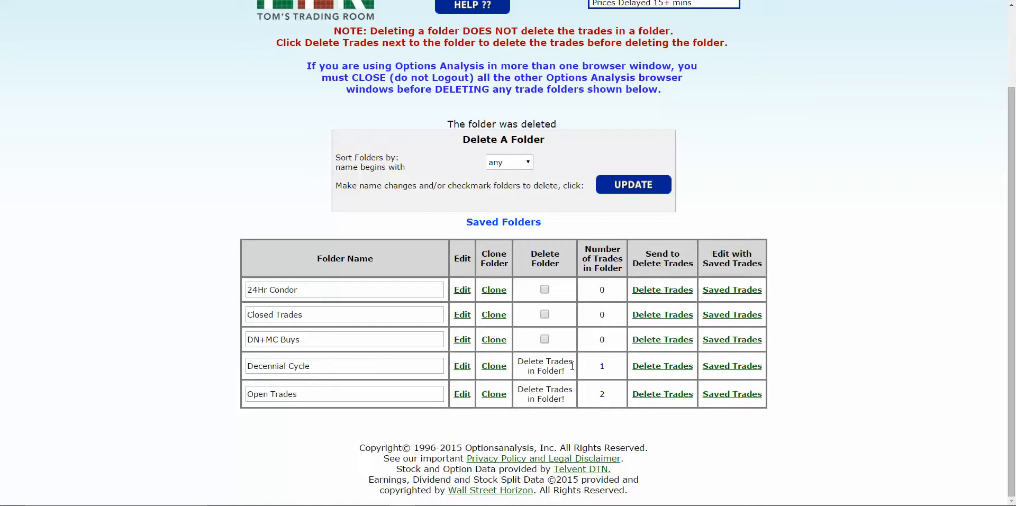
pyautogui.moveTo(573, 372)
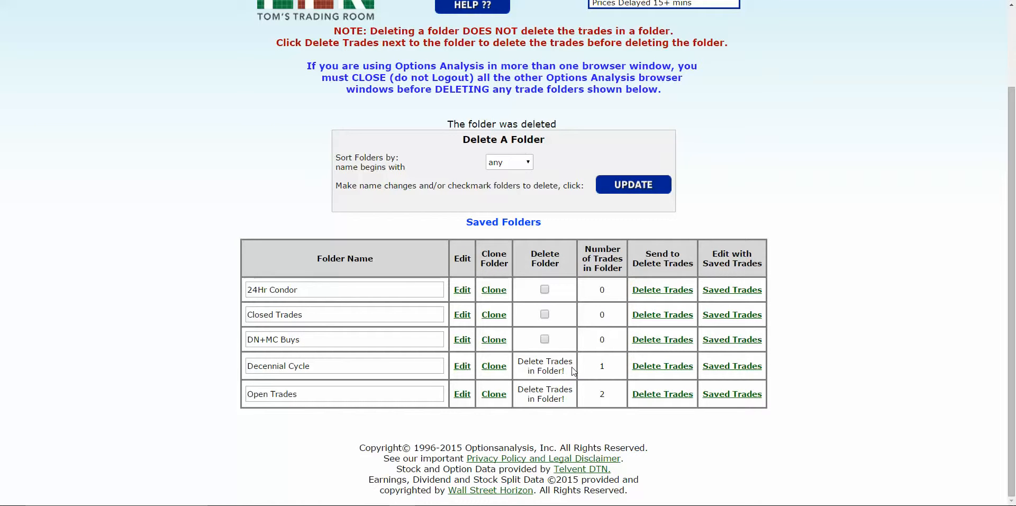
pyautogui.moveTo(662, 367)
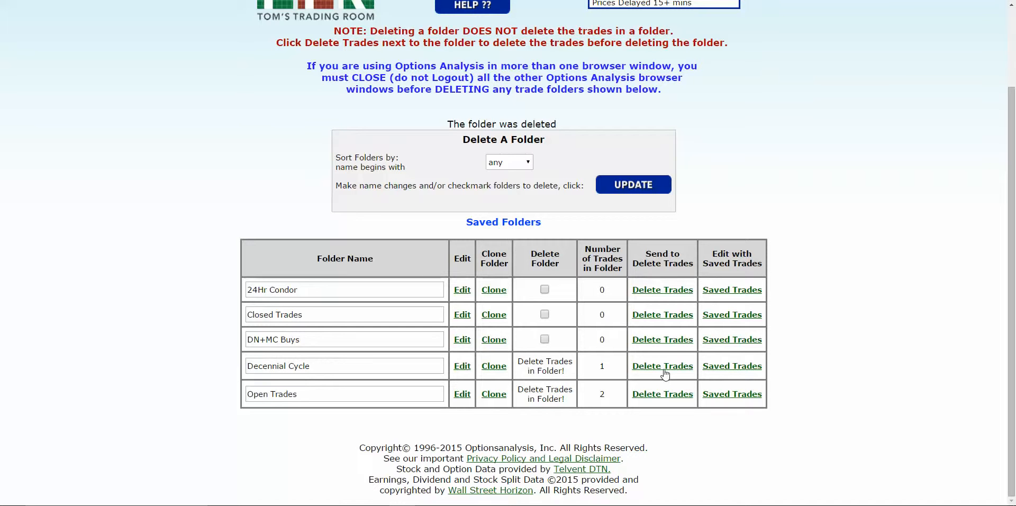
# Step: Switch Folder Selected to Open Trades, tick SPY Aug15W4 209 Put and delete it
pyautogui.click(661, 365)
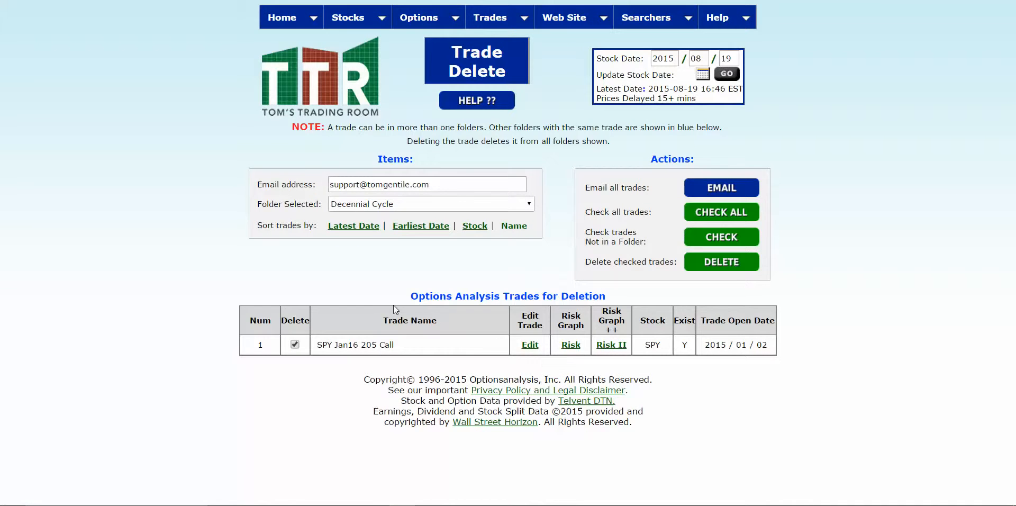
pyautogui.click(294, 344)
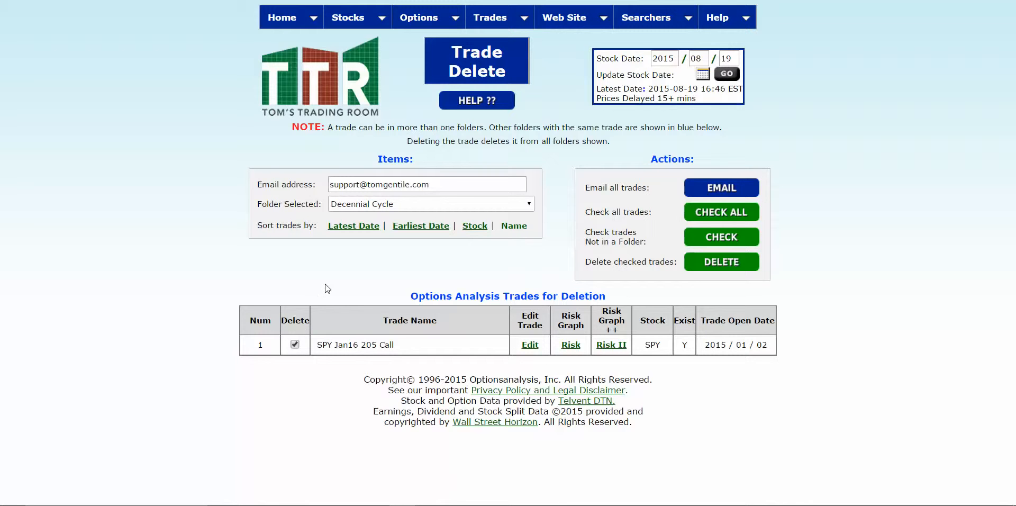
pyautogui.moveTo(636, 274)
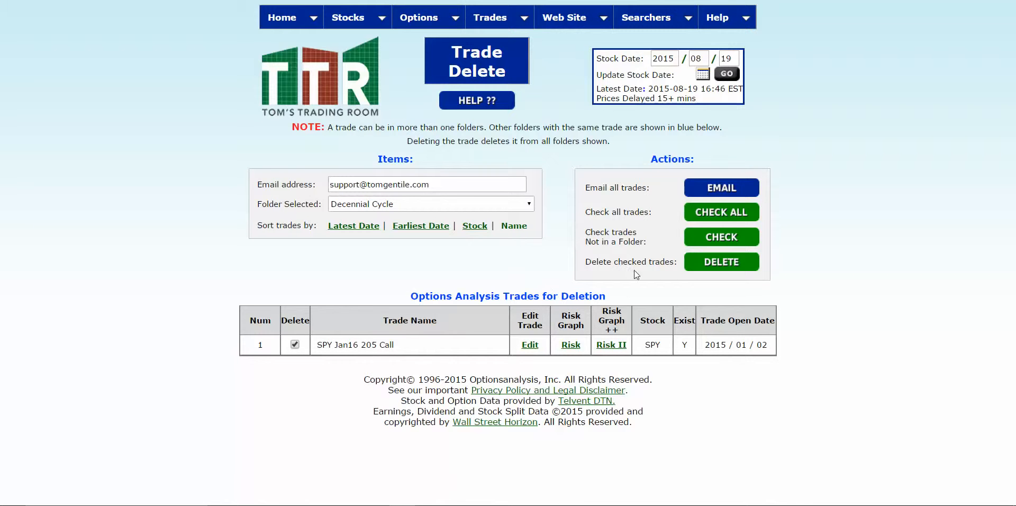
pyautogui.click(429, 203)
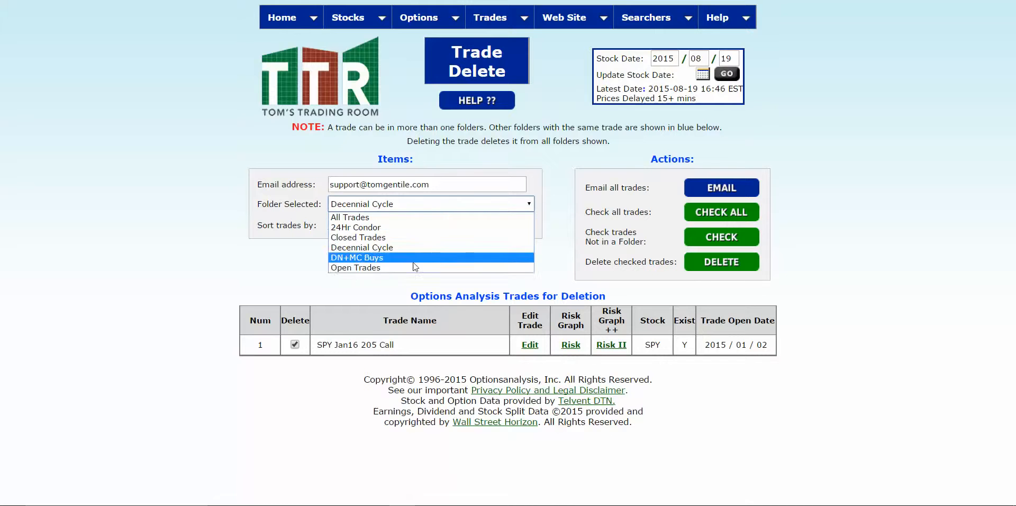
pyautogui.click(355, 267)
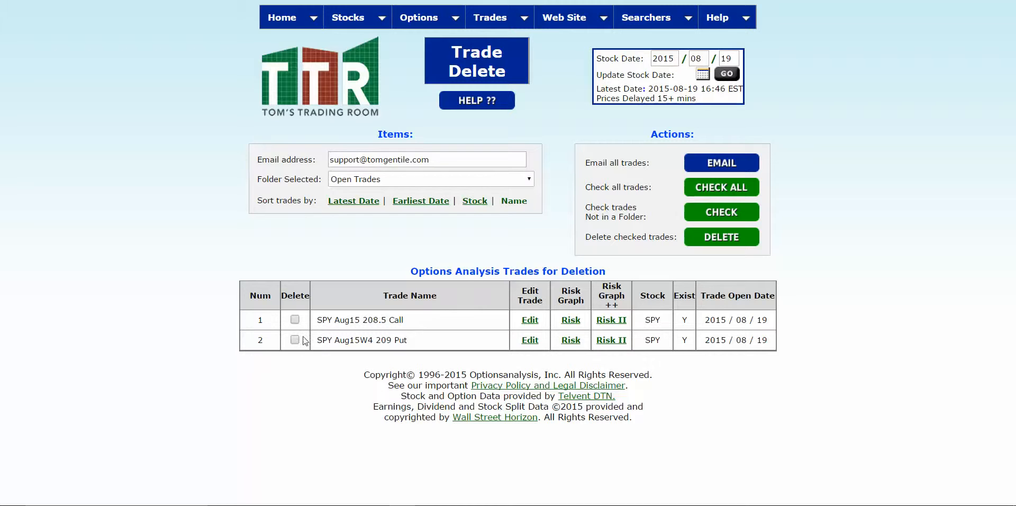
pyautogui.click(295, 340)
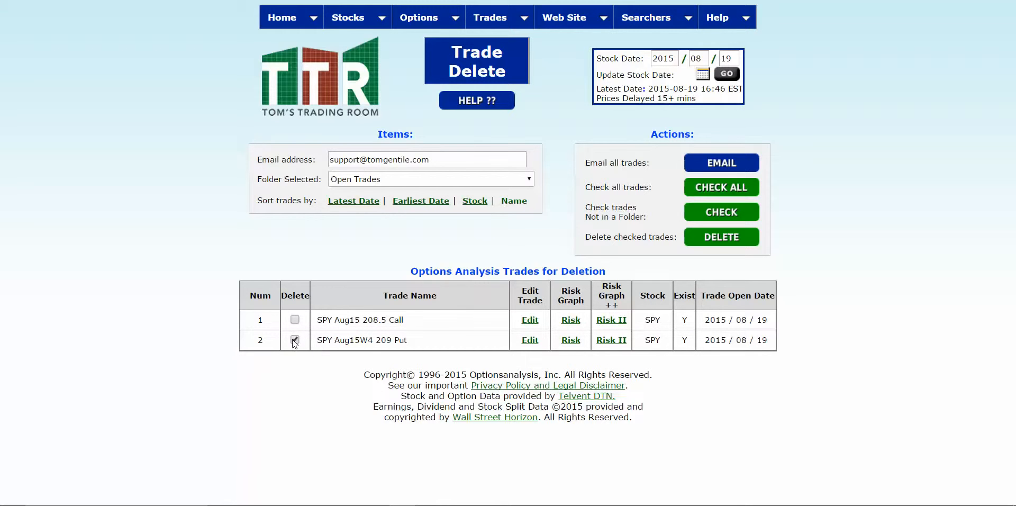
pyautogui.click(722, 236)
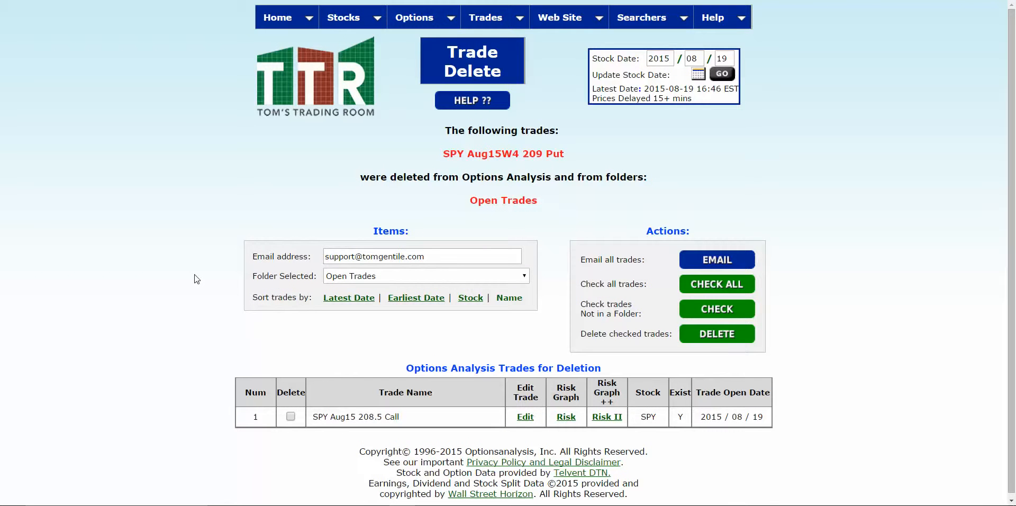